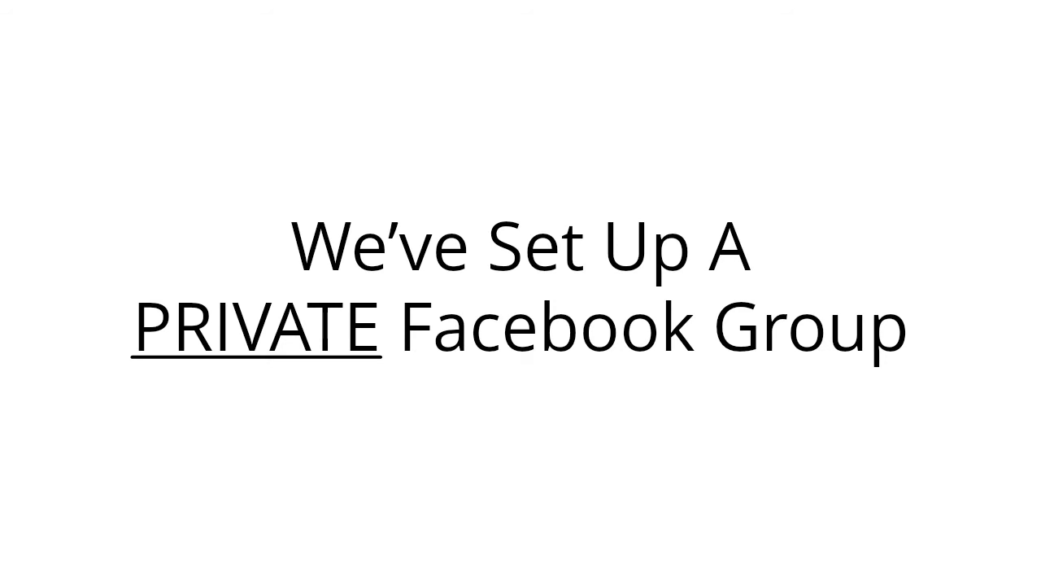
pyautogui.press('Right')
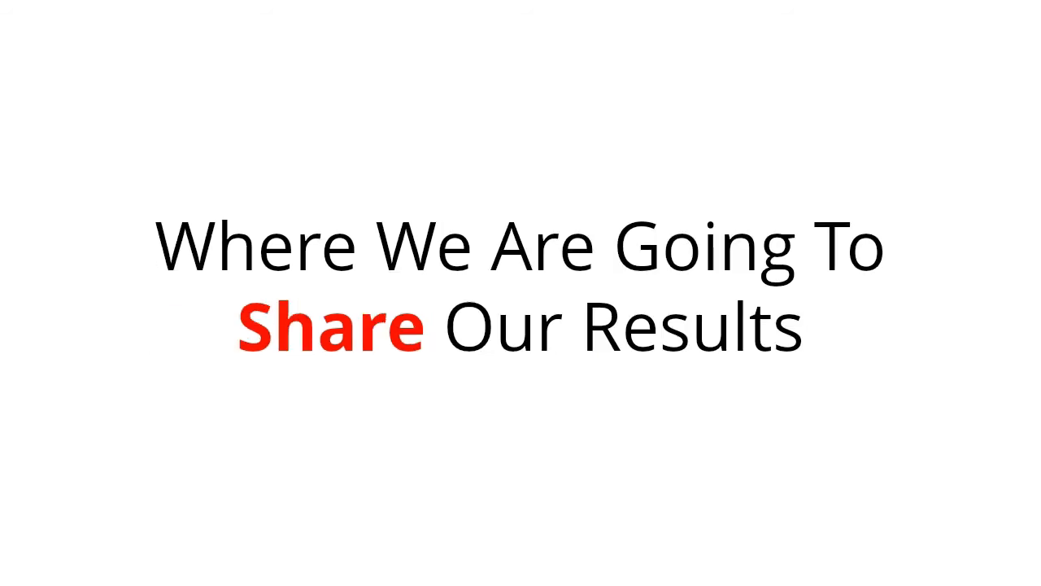
pyautogui.press('Right')
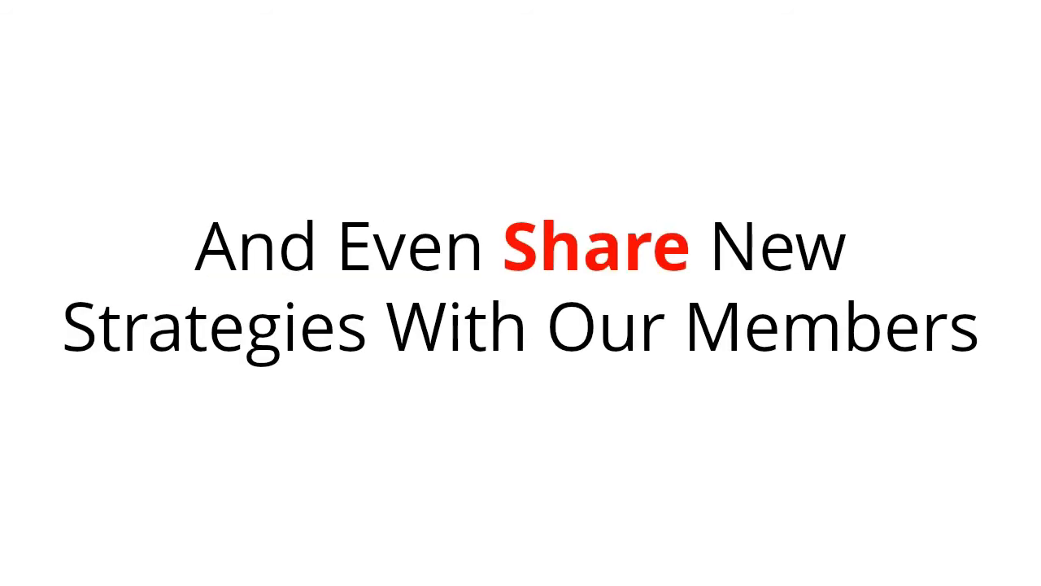